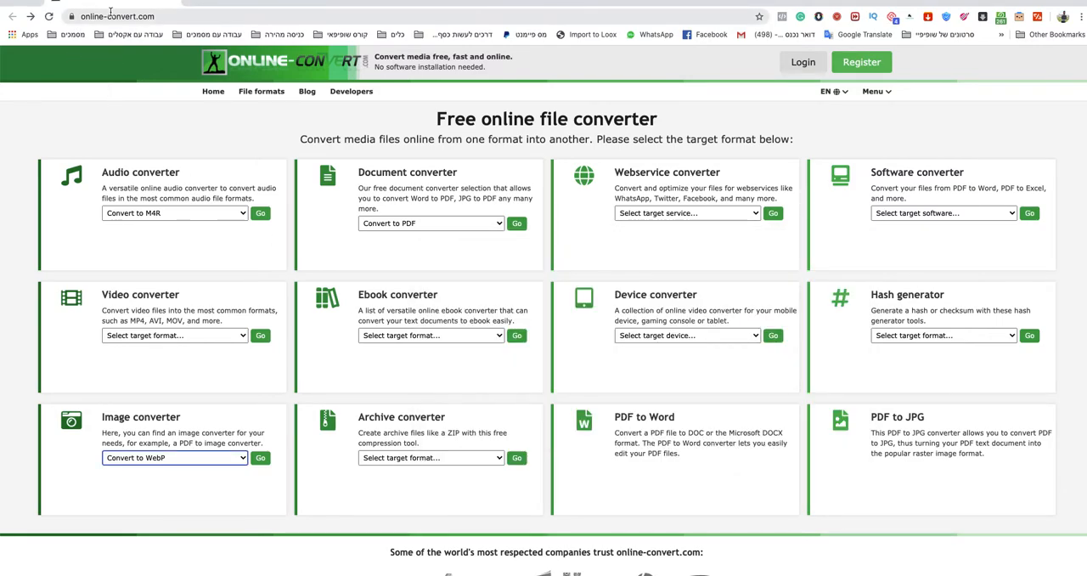
mouse_move(219, 122)
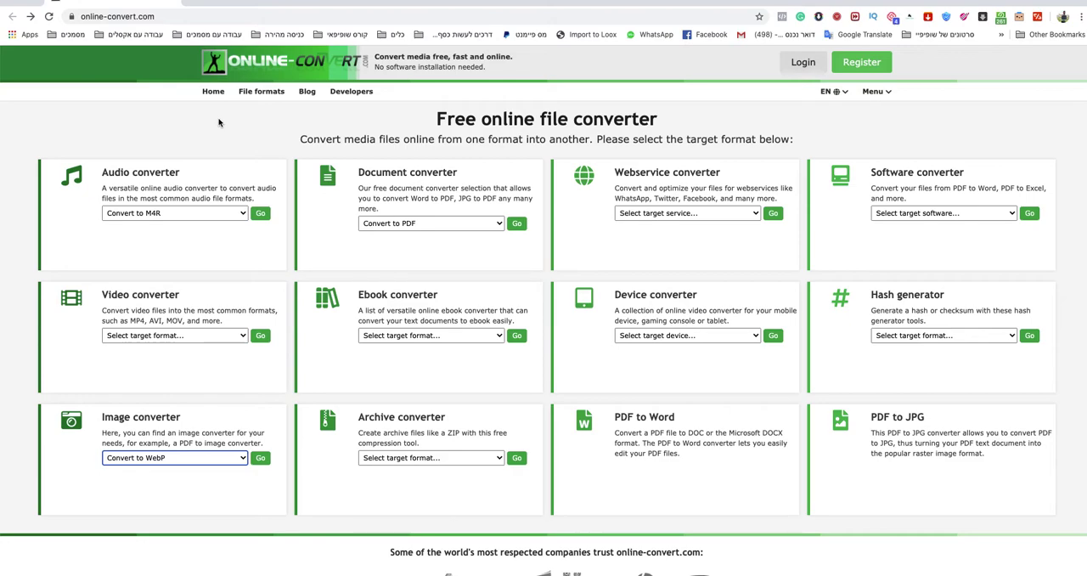
mouse_move(422, 126)
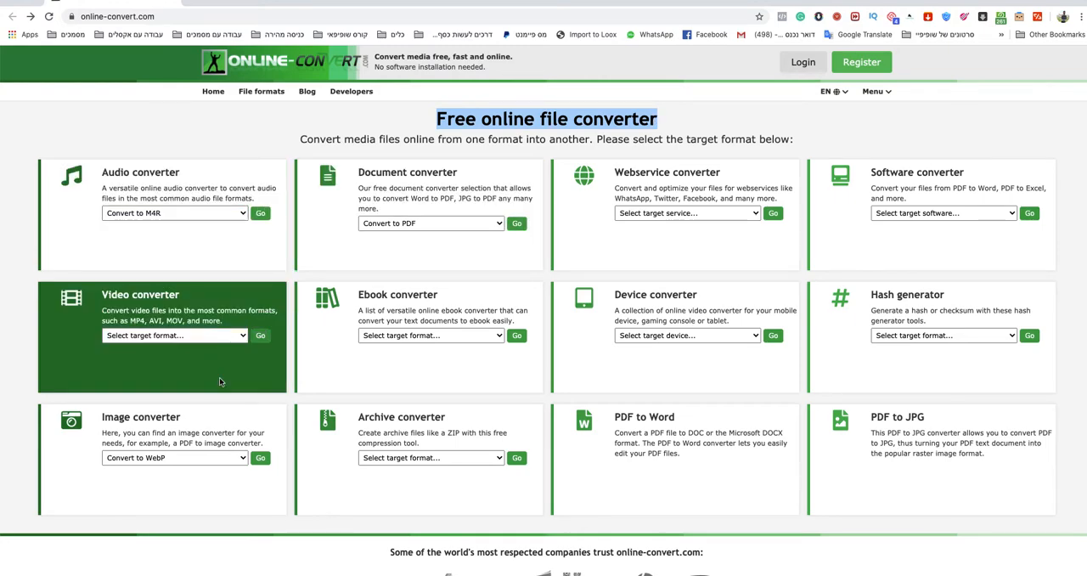
mouse_move(170, 433)
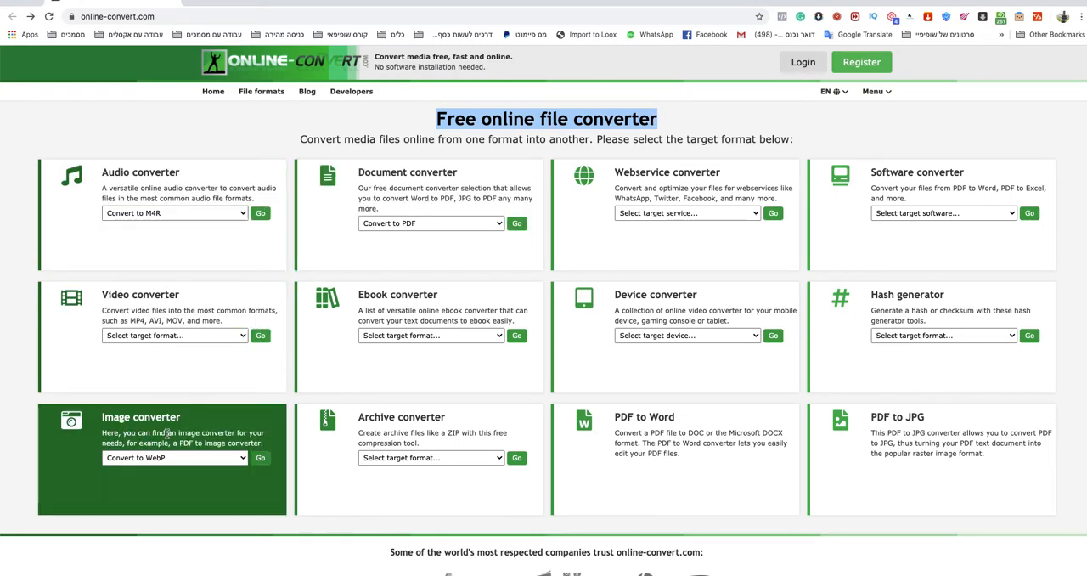
In the Image converter box, choose Convert to JPG as the target format
left_click(173, 336)
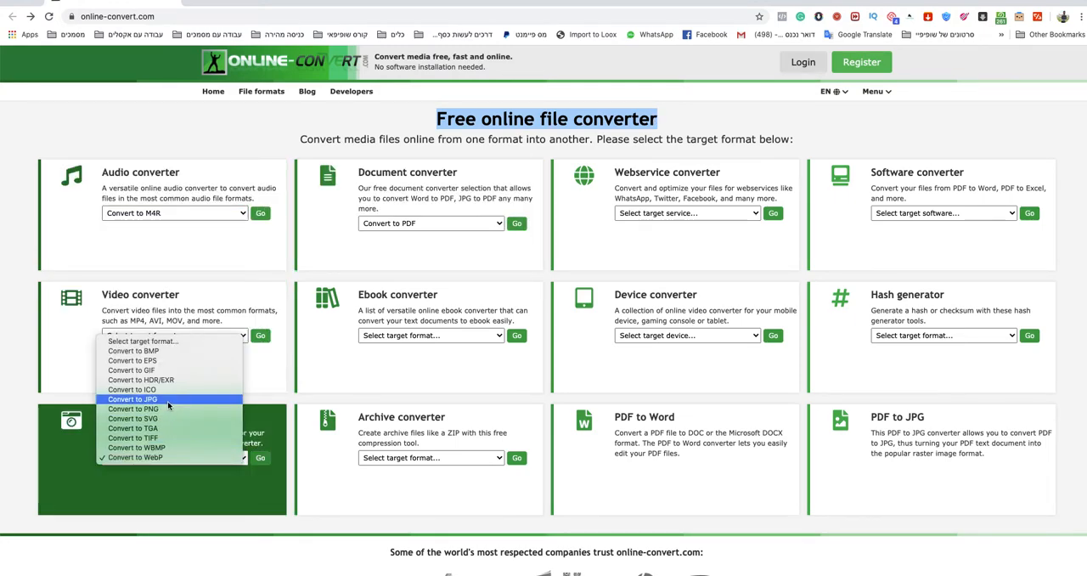
left_click(133, 399)
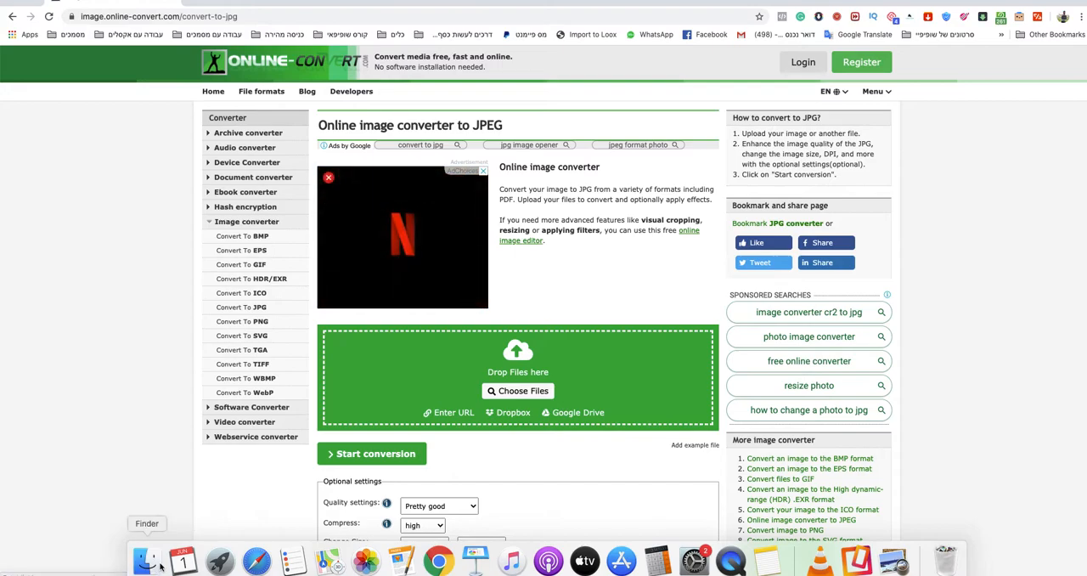
Upload giphy.gif from the computer and start its conversion to JPG
left_click(518, 390)
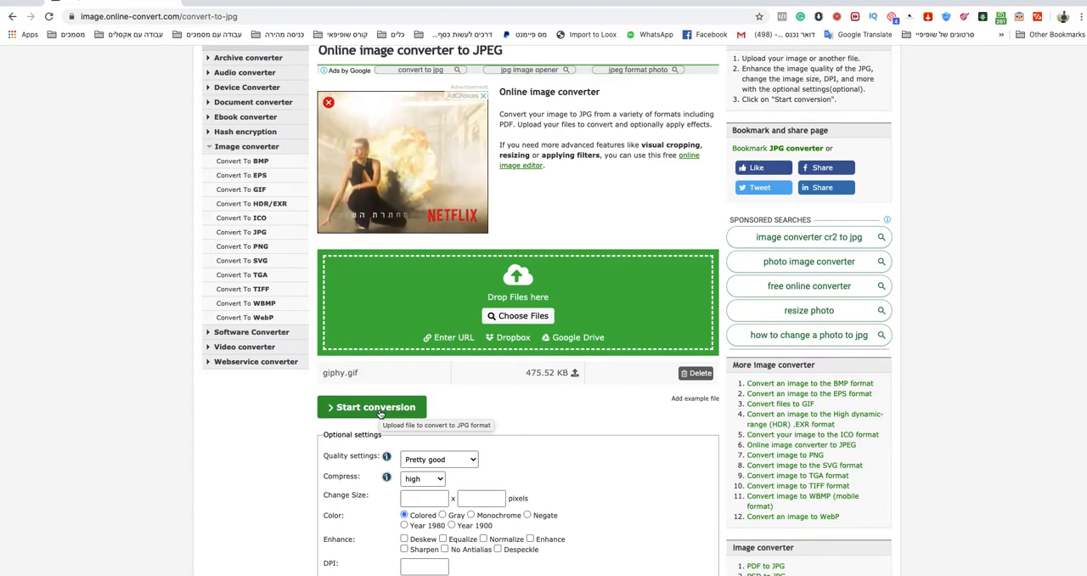
left_click(372, 406)
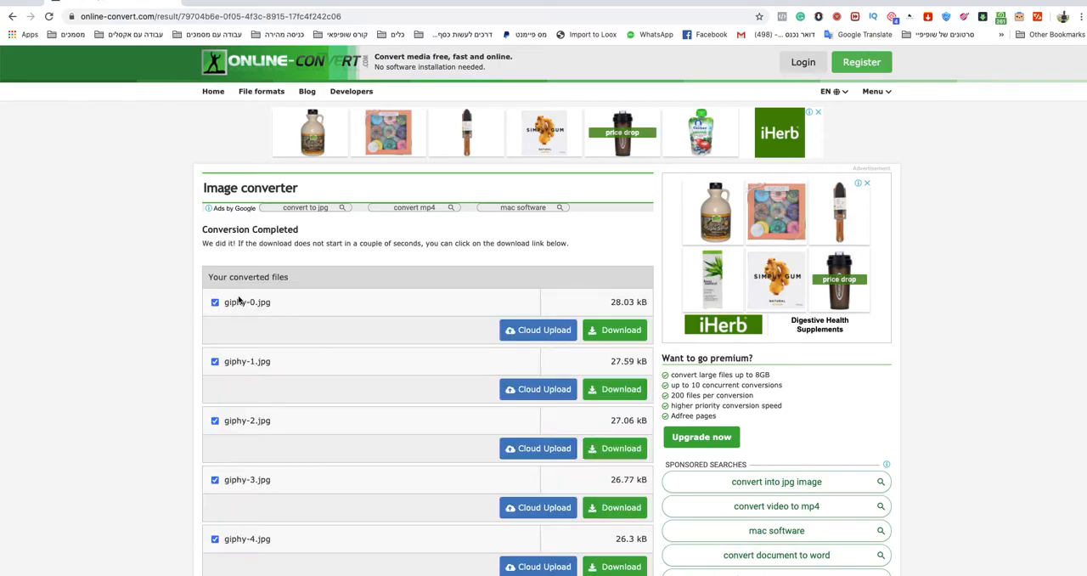
scroll("down", 3)
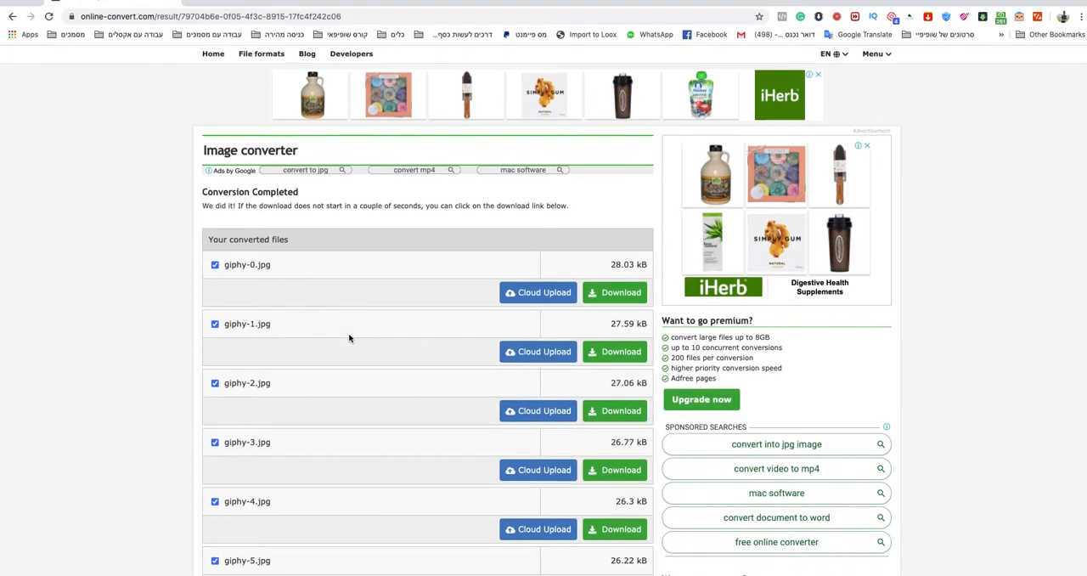
scroll("down", 3)
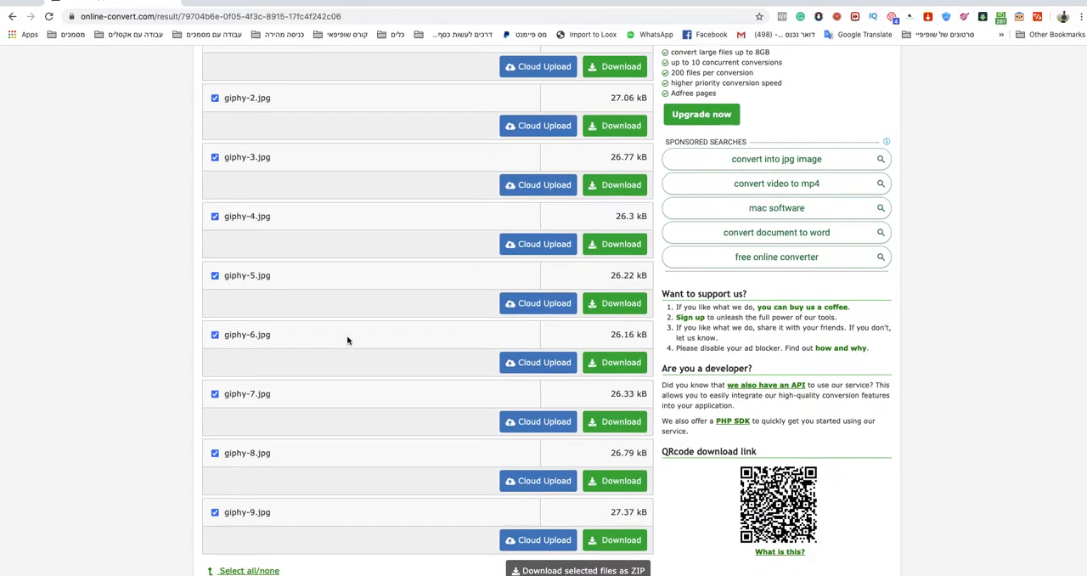
scroll("down", 3)
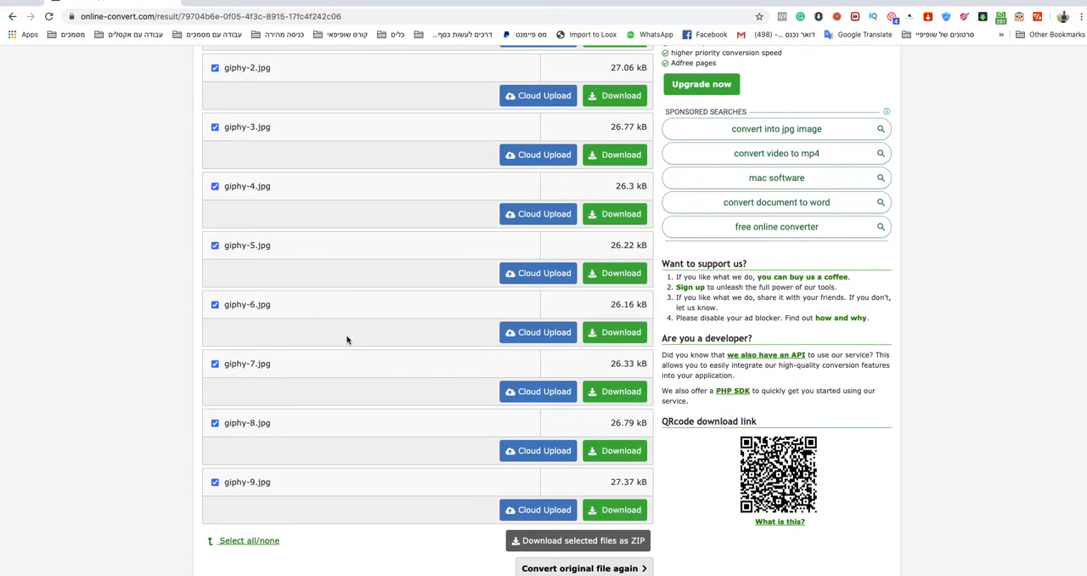
scroll("up", 3)
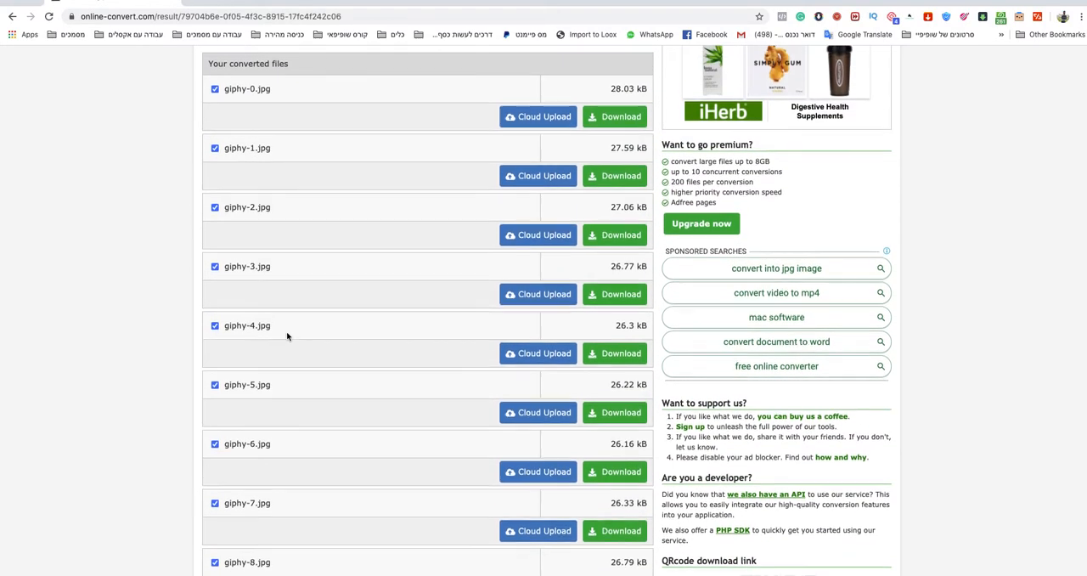
scroll("up", 3)
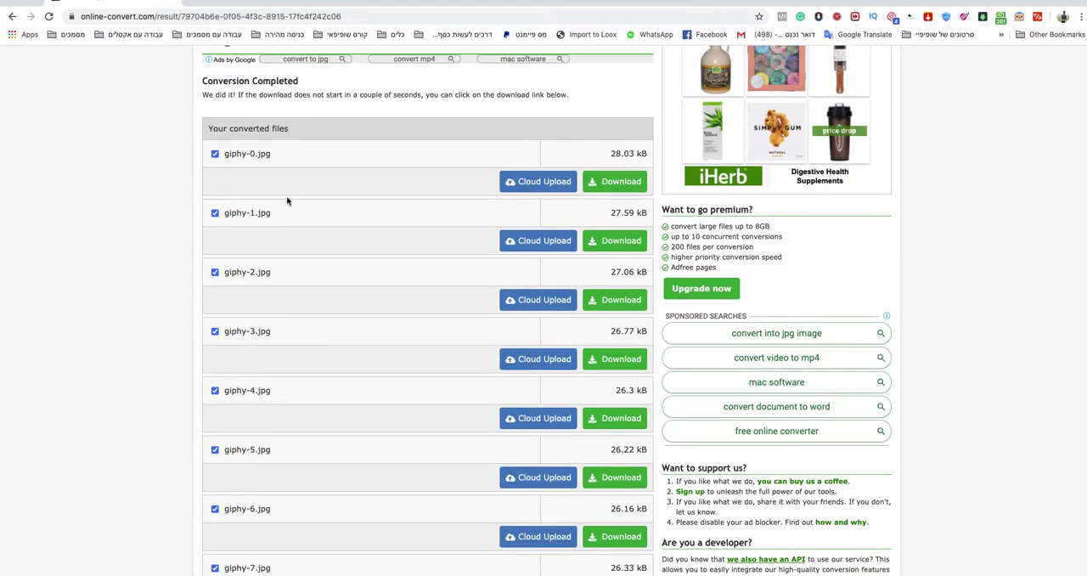
mouse_move(238, 227)
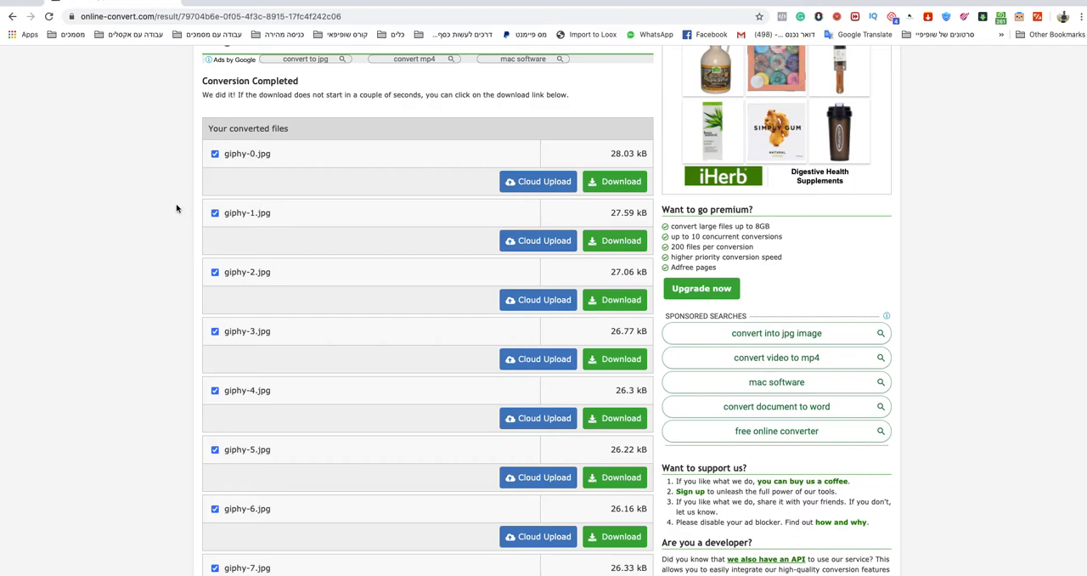
scroll("down", 3)
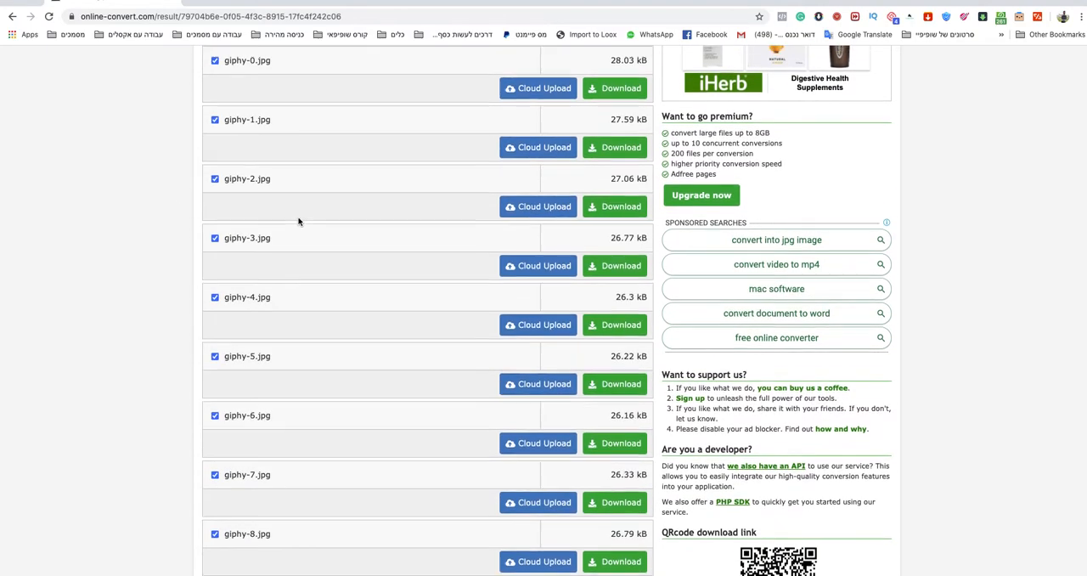
scroll("down", 3)
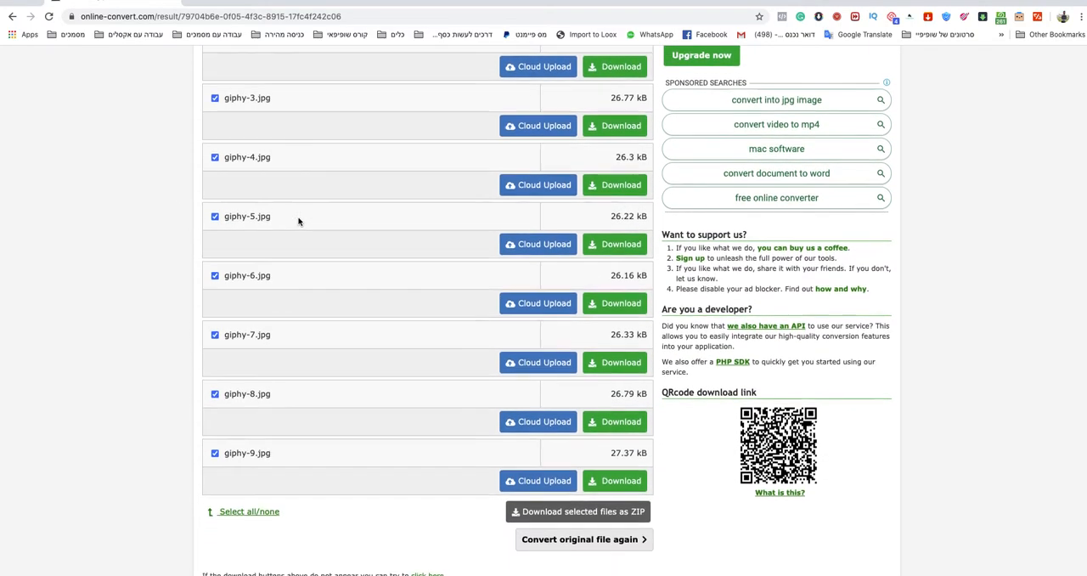
scroll("down", 3)
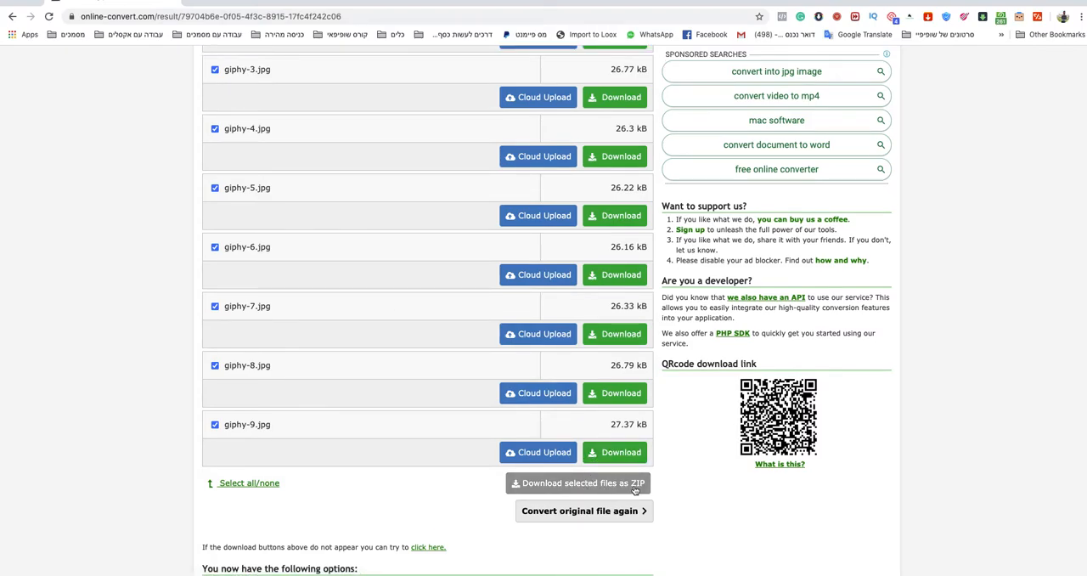
scroll("up", 3)
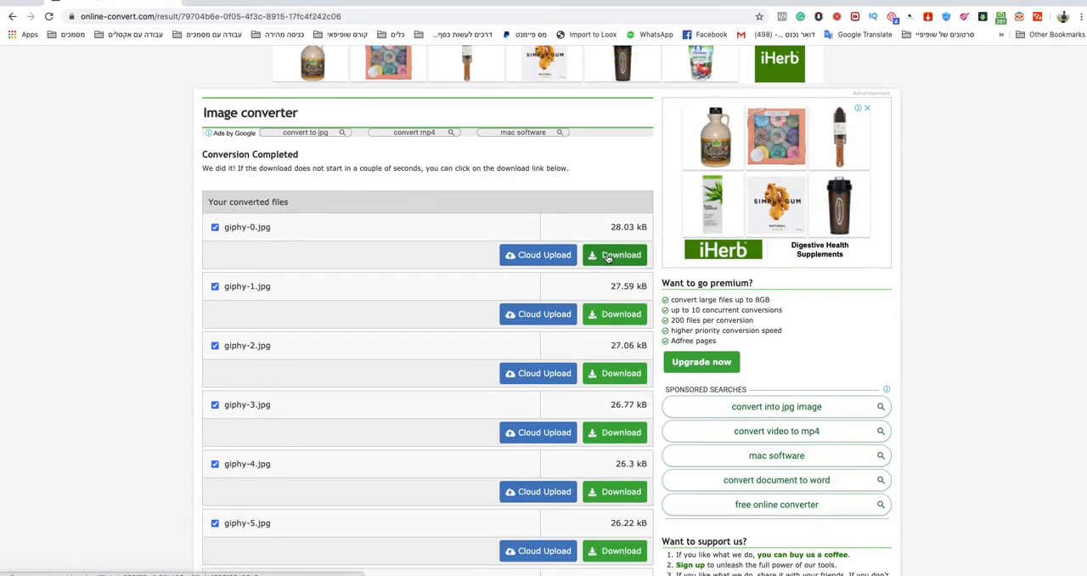
Download giphy-0.jpg to the Desktop, view it as a JPG image, then close the preview
left_click(614, 255)
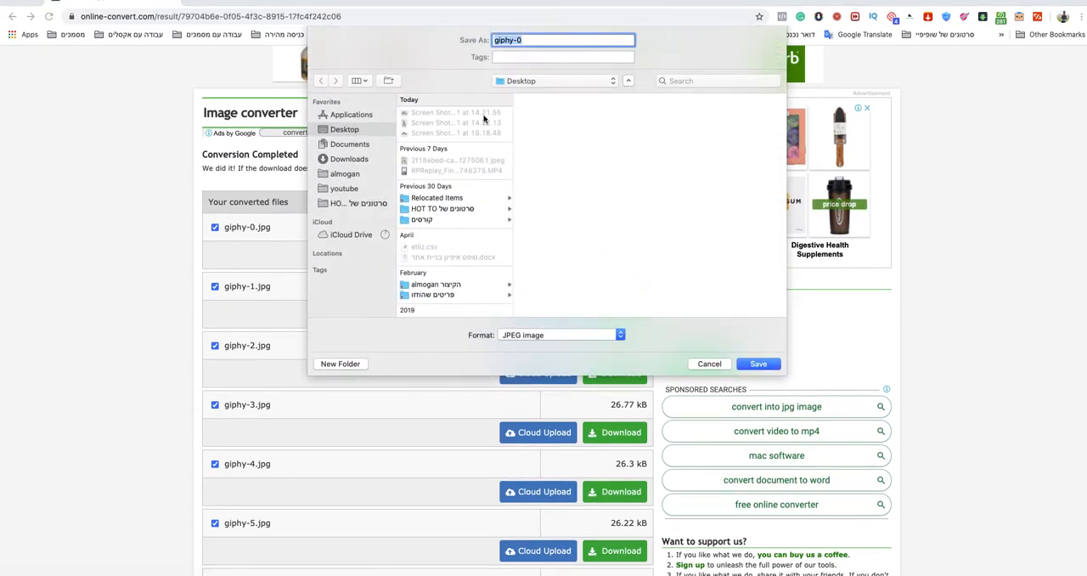
left_click(757, 363)
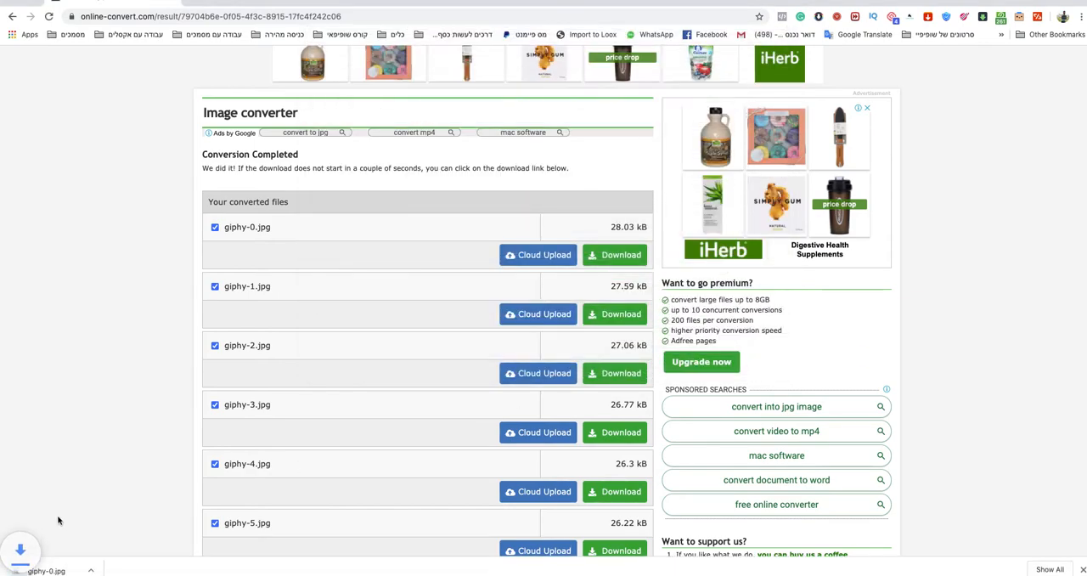
left_click(615, 254)
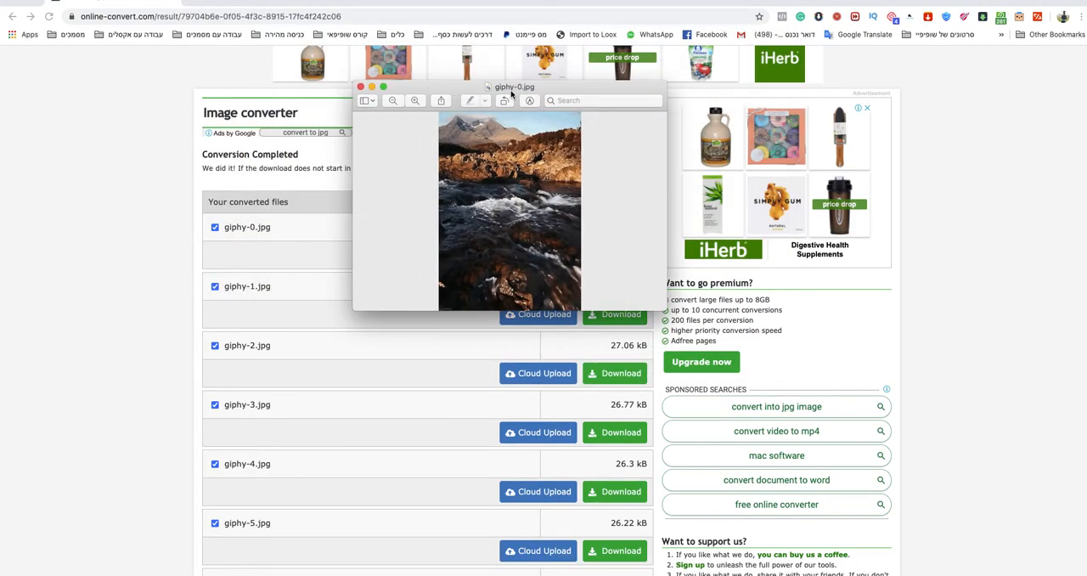
left_click(366, 100)
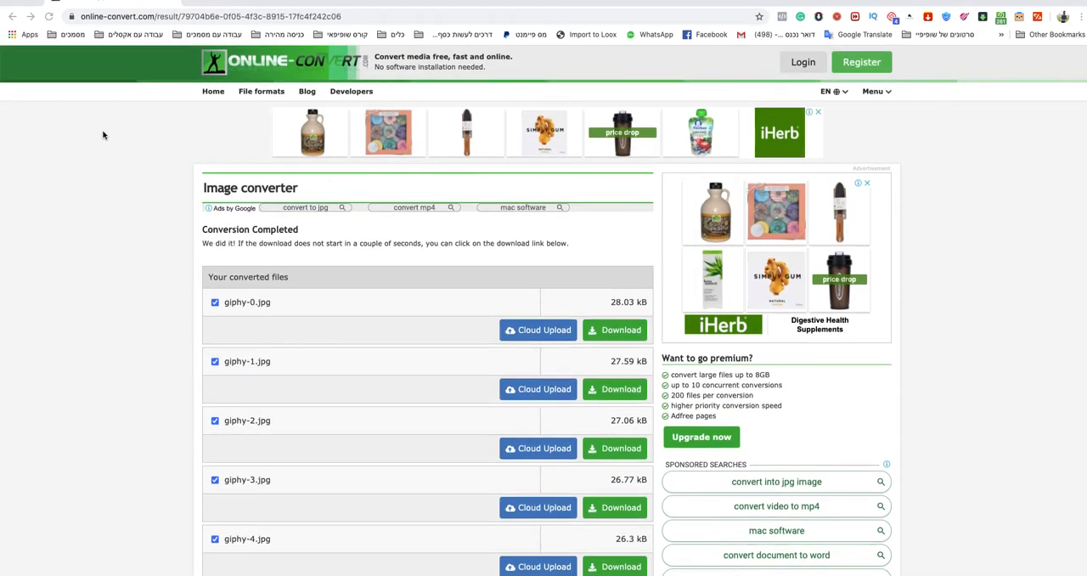
mouse_move(108, 127)
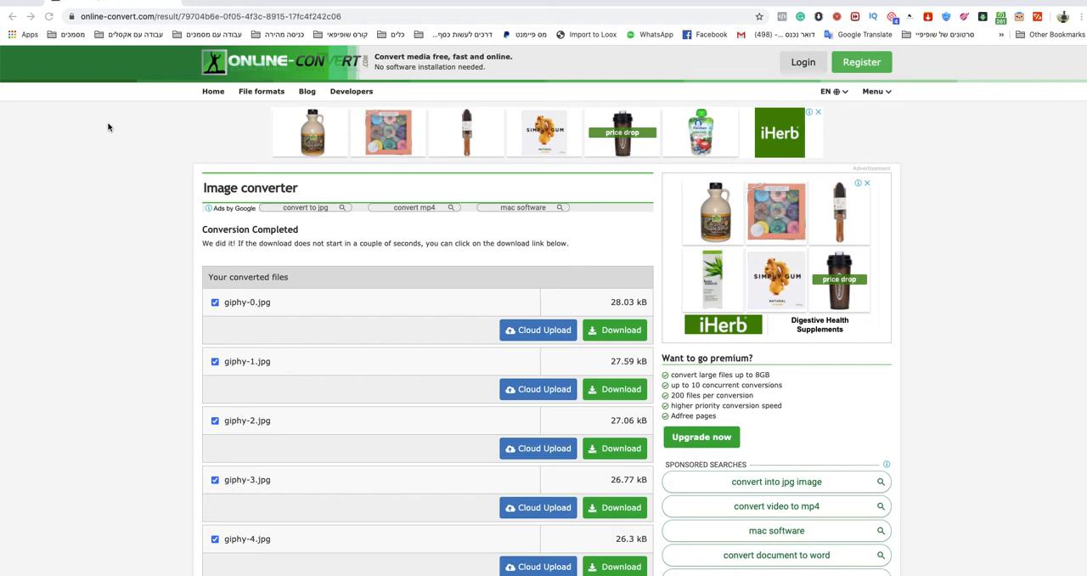